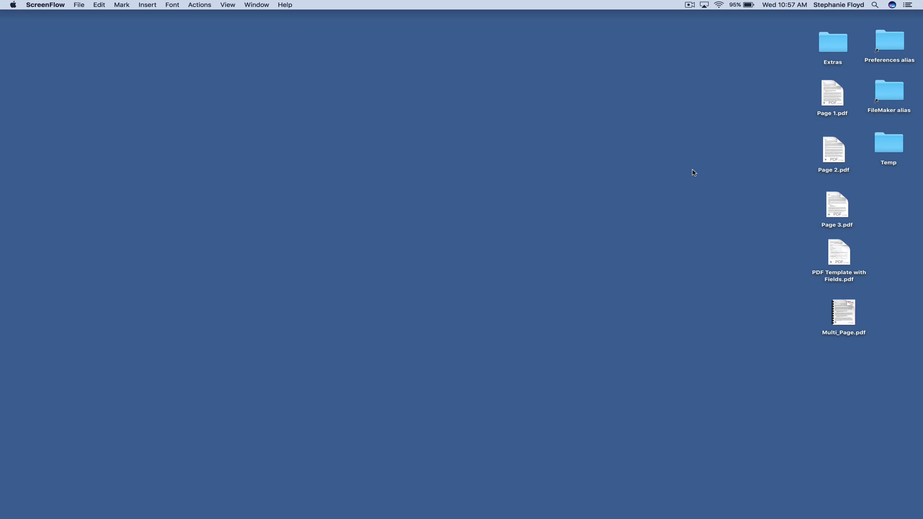
Open the Extras folder on the desktop and launch PCPF_Demo.fmp12 in FileMaker.
left_click(832, 45)
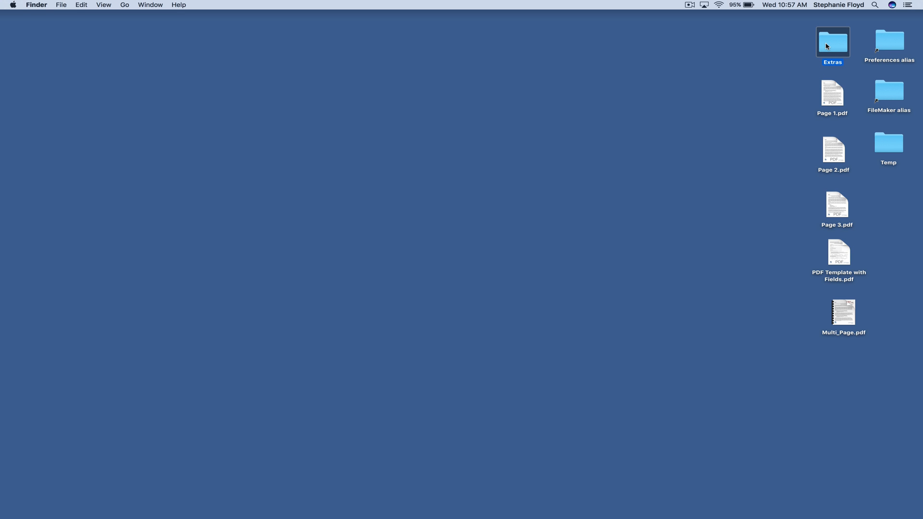
double_click(832, 42)
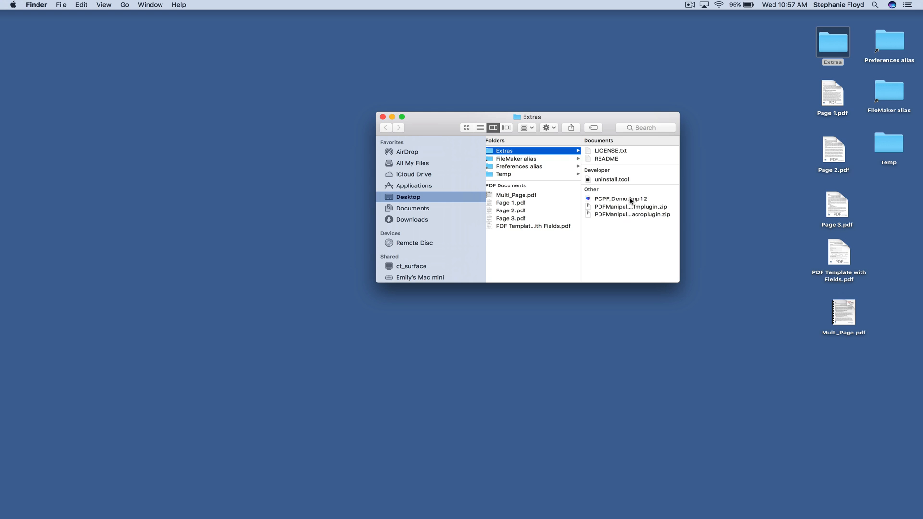
double_click(621, 199)
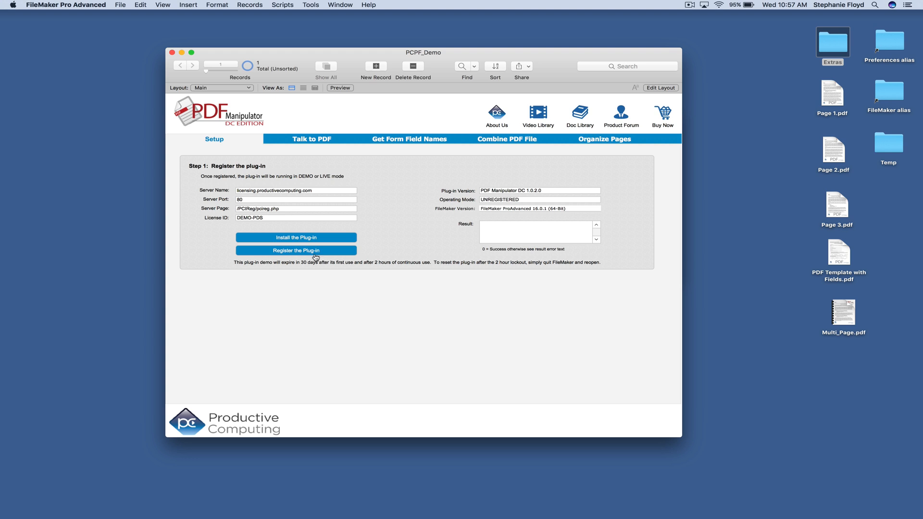
Register the PDF Manipulator plug-in and dismiss the Registration Successful message.
left_click(296, 250)
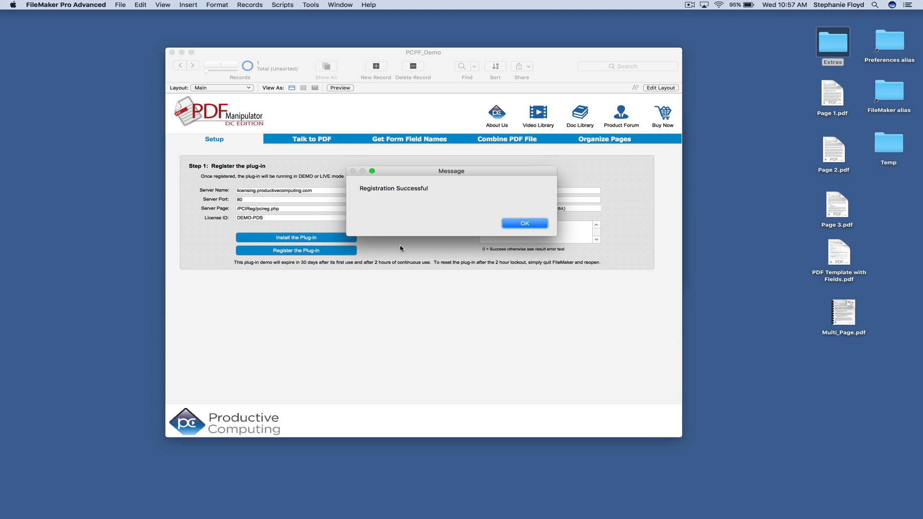
left_click(524, 223)
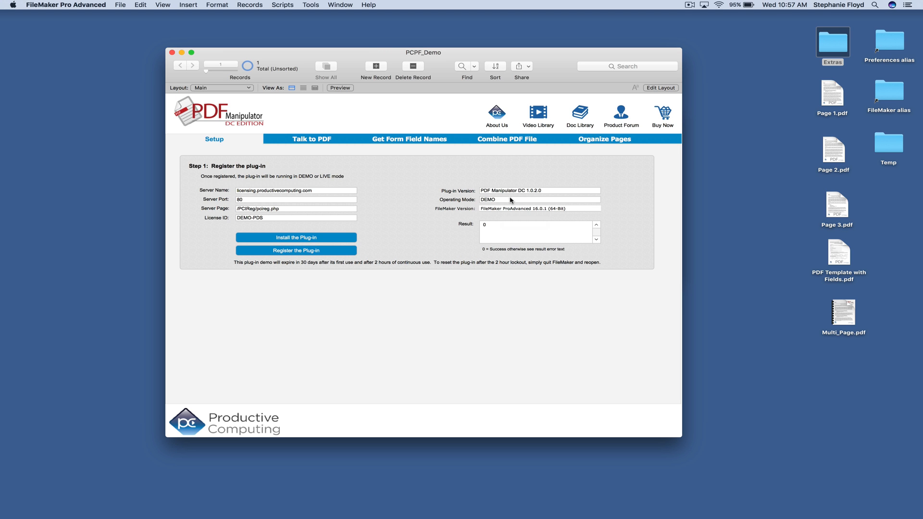
mouse_move(446, 286)
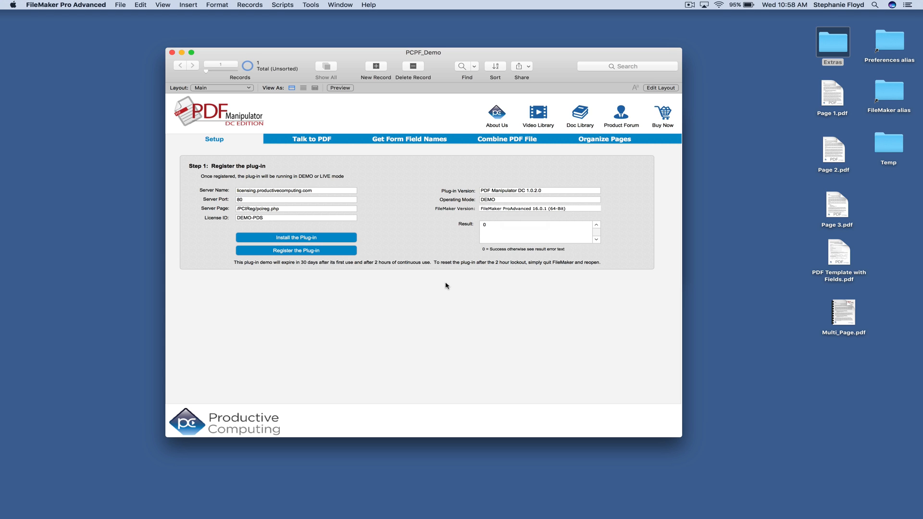
mouse_move(289, 218)
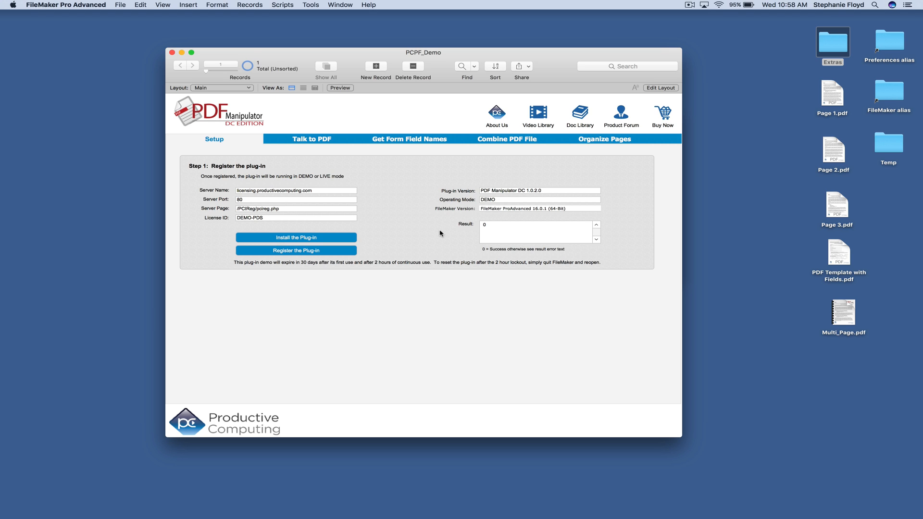
mouse_move(843, 194)
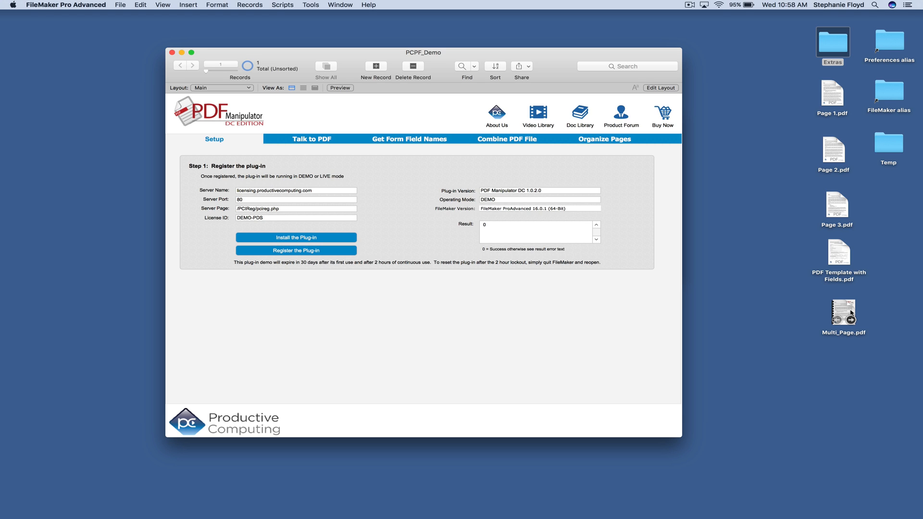
mouse_move(544, 217)
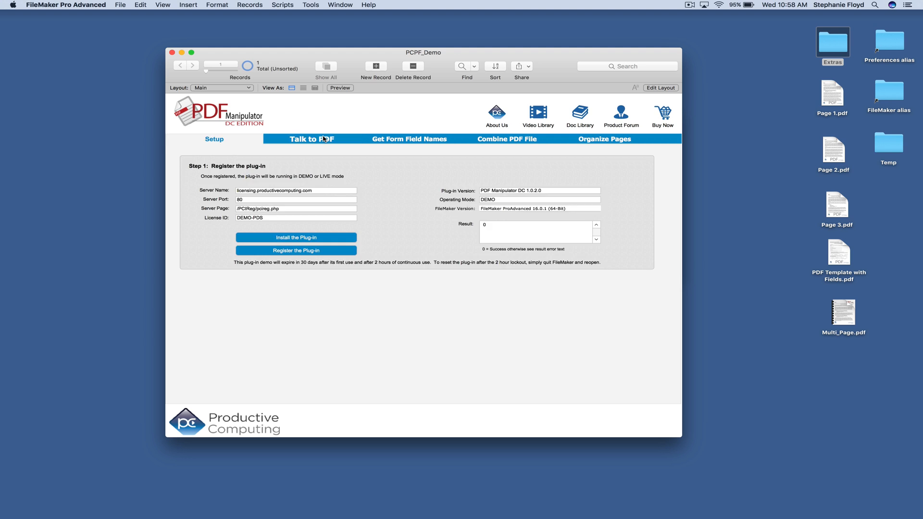
On the Talk to PDF page, extract the template's field names, values, metadata and page text.
left_click(311, 139)
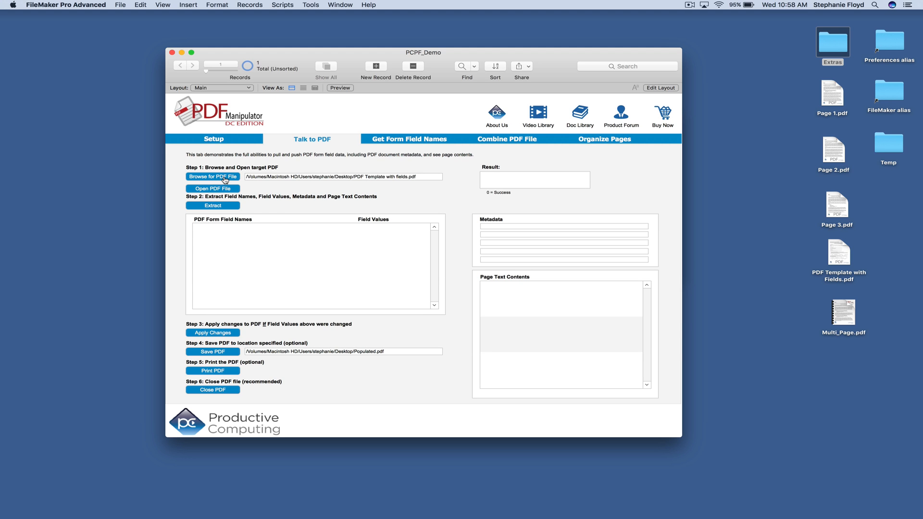
mouse_move(339, 182)
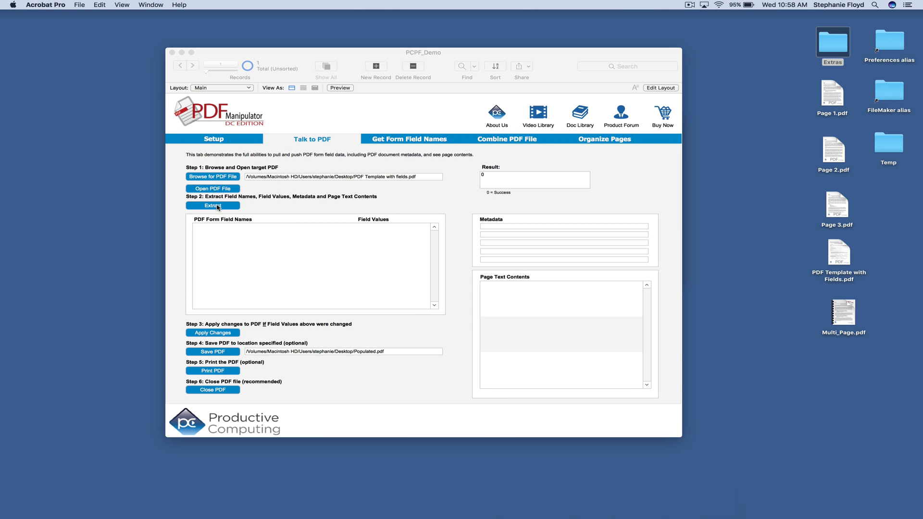
left_click(212, 205)
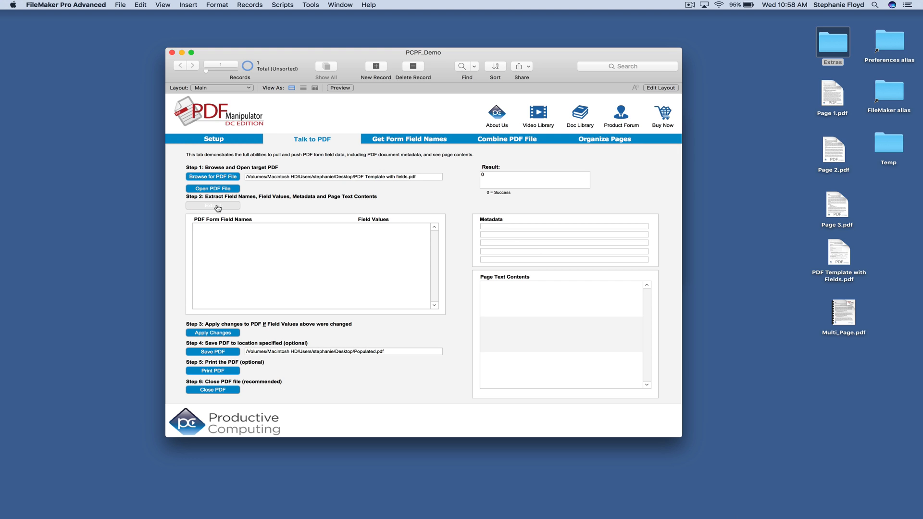
left_click(212, 205)
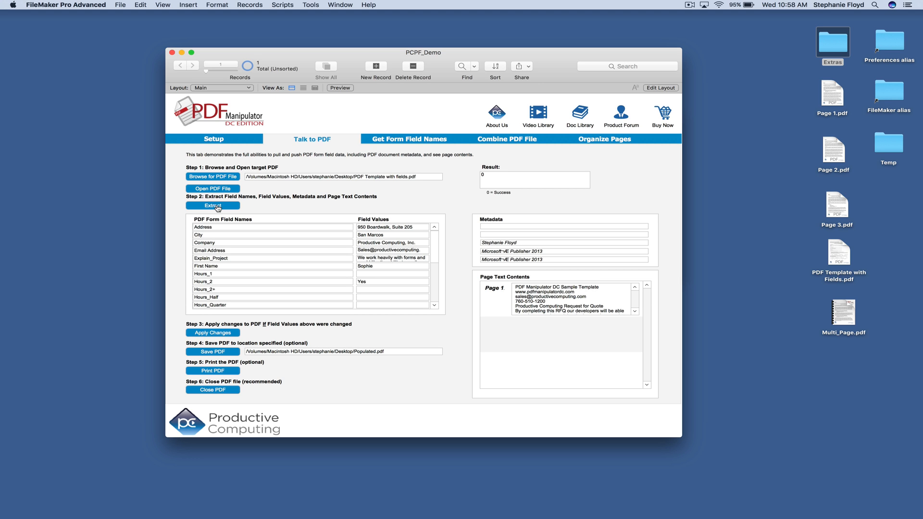
mouse_move(661, 193)
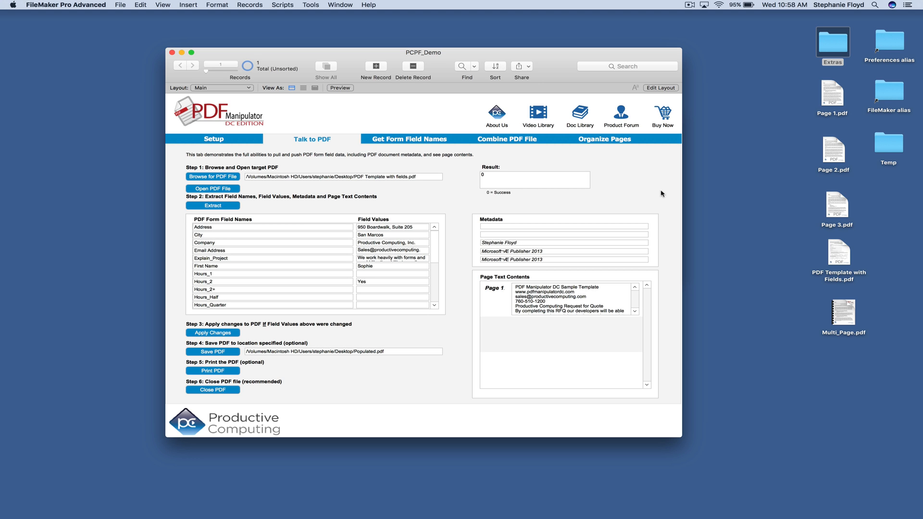
Replace the First Name field value Sophie with 'Mary' and scroll down the field list.
left_click(212, 188)
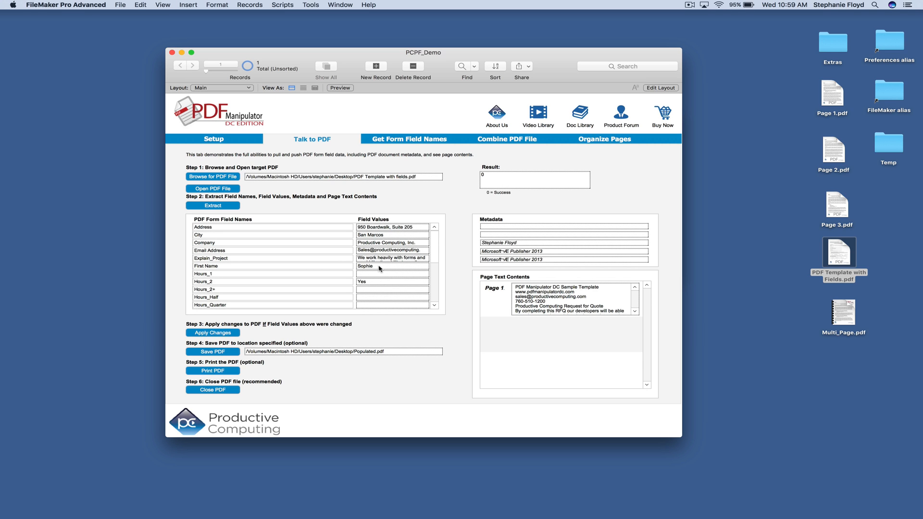
left_click(392, 266)
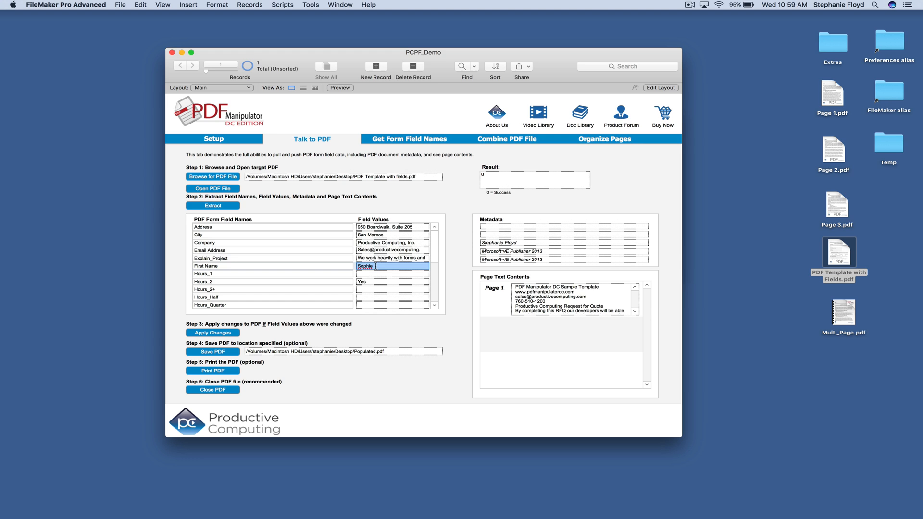
type("Mary")
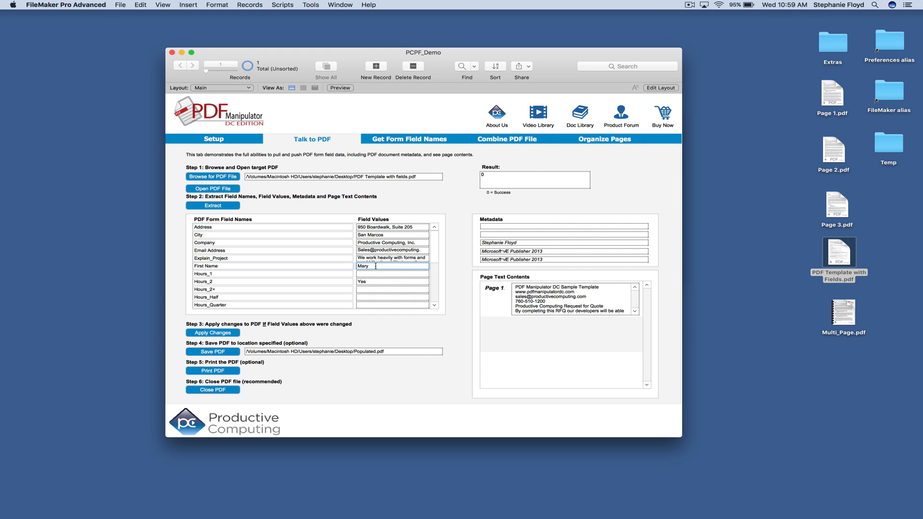
scroll("down", 3)
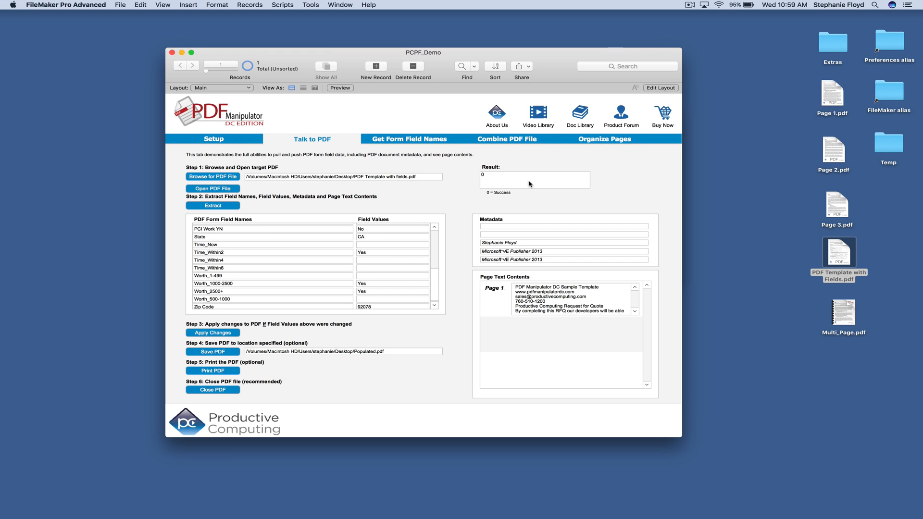
mouse_move(290, 325)
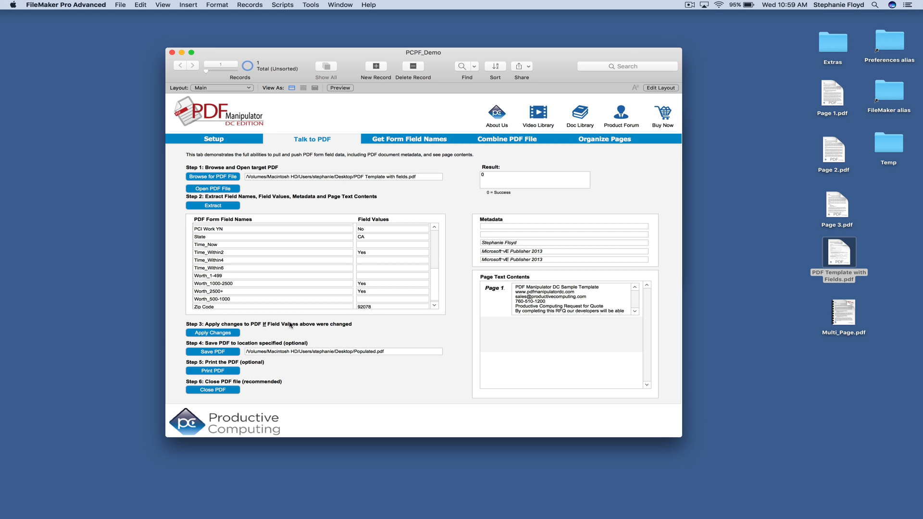
Apply the edited field values to the PDF and select the saved Populated.pdf on the desktop.
left_click(213, 352)
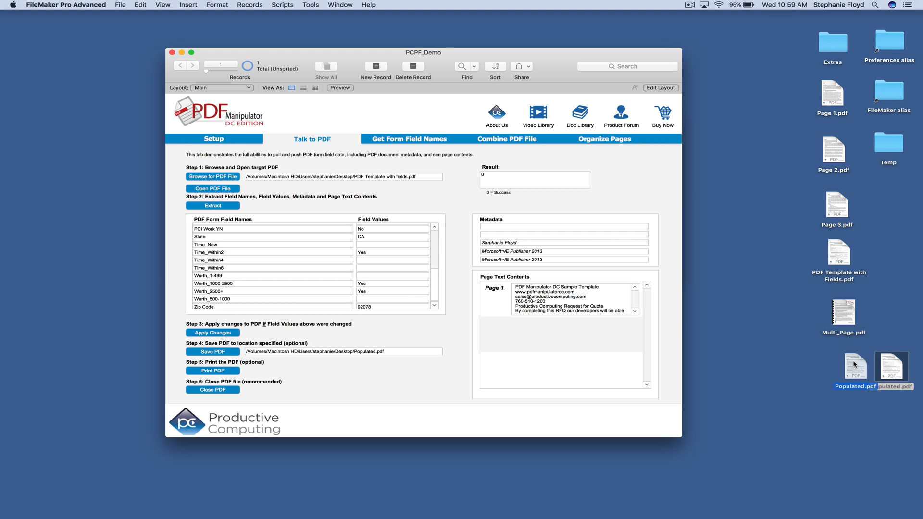
left_click(301, 424)
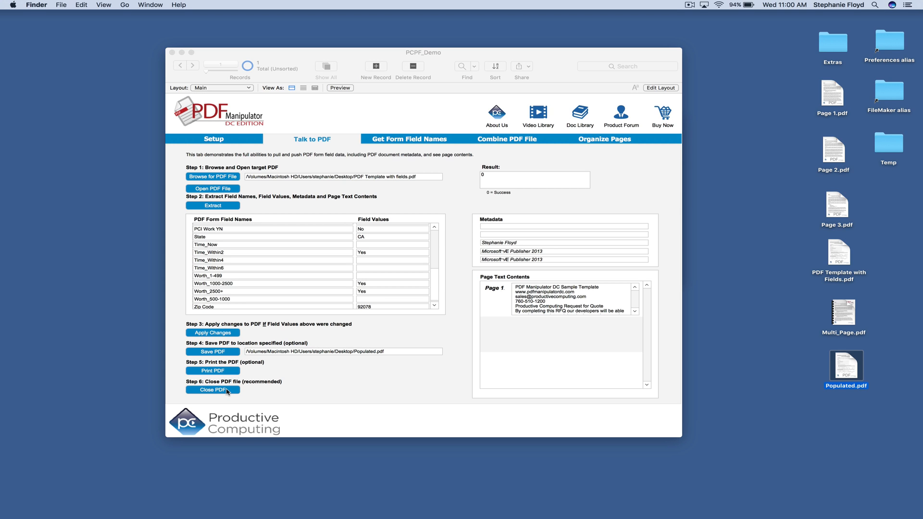
mouse_move(864, 336)
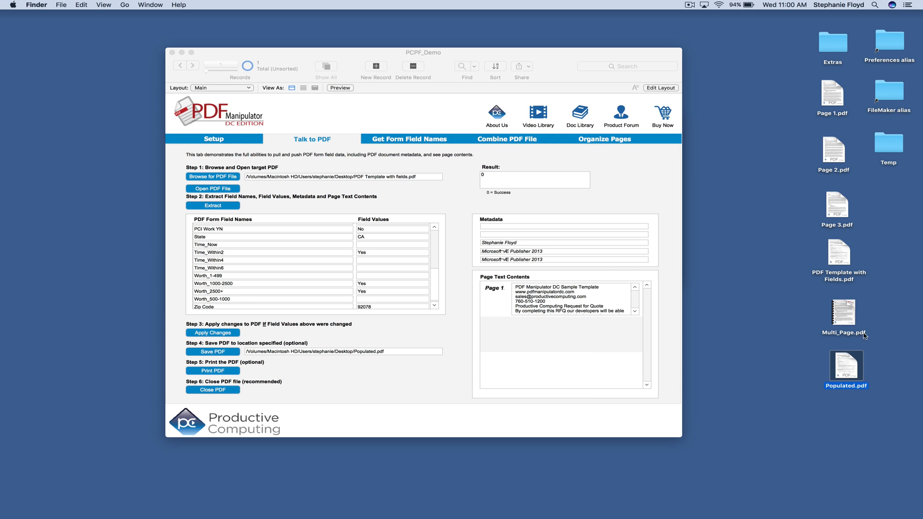
Inspect Populated.pdf in Acrobat Pro, then switch to the Get Form Field Names page.
double_click(846, 365)
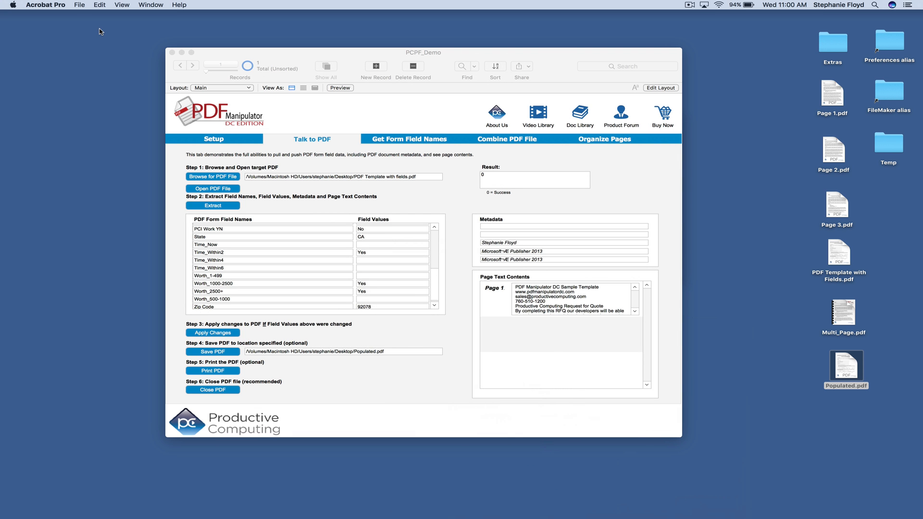
left_click(409, 139)
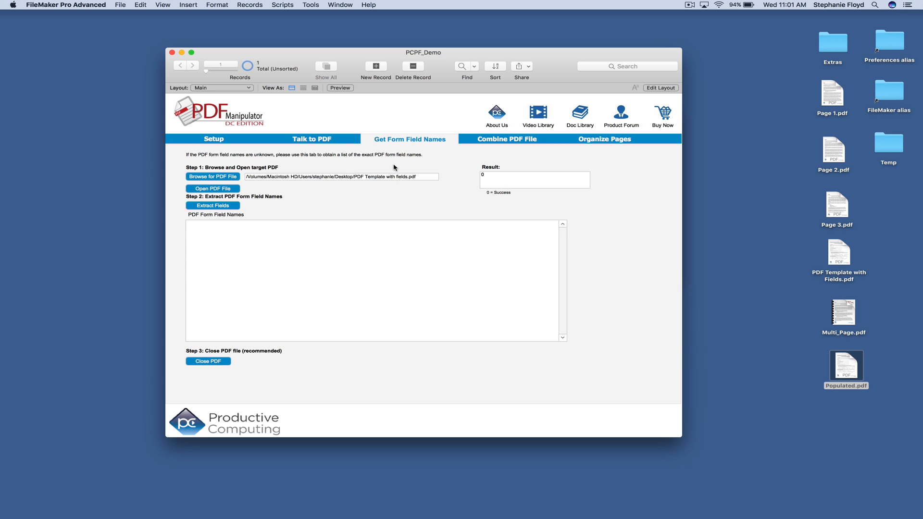
Open the PDF template and extract its form field names, Address through Zip Code.
left_click(213, 189)
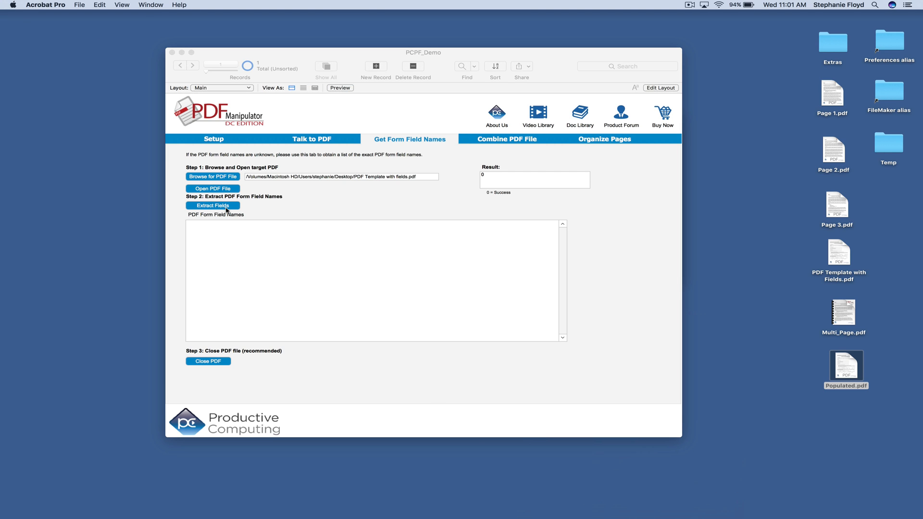
left_click(212, 205)
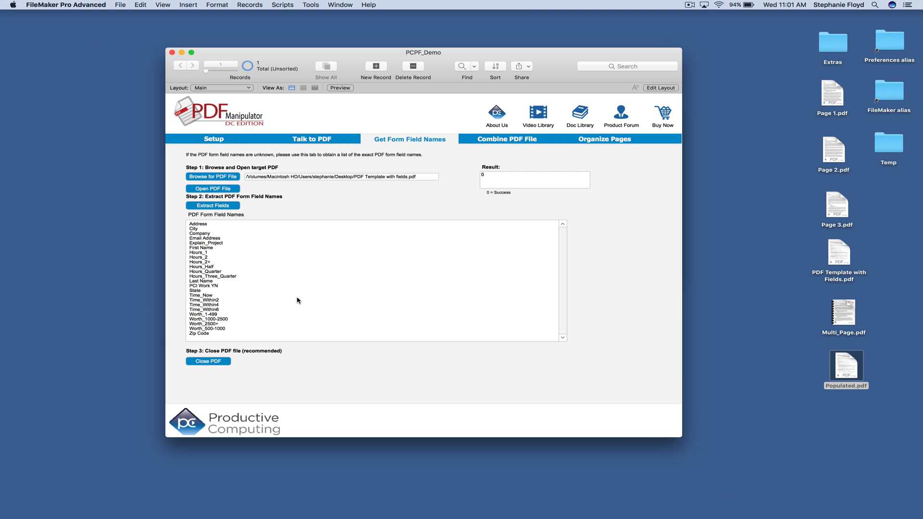